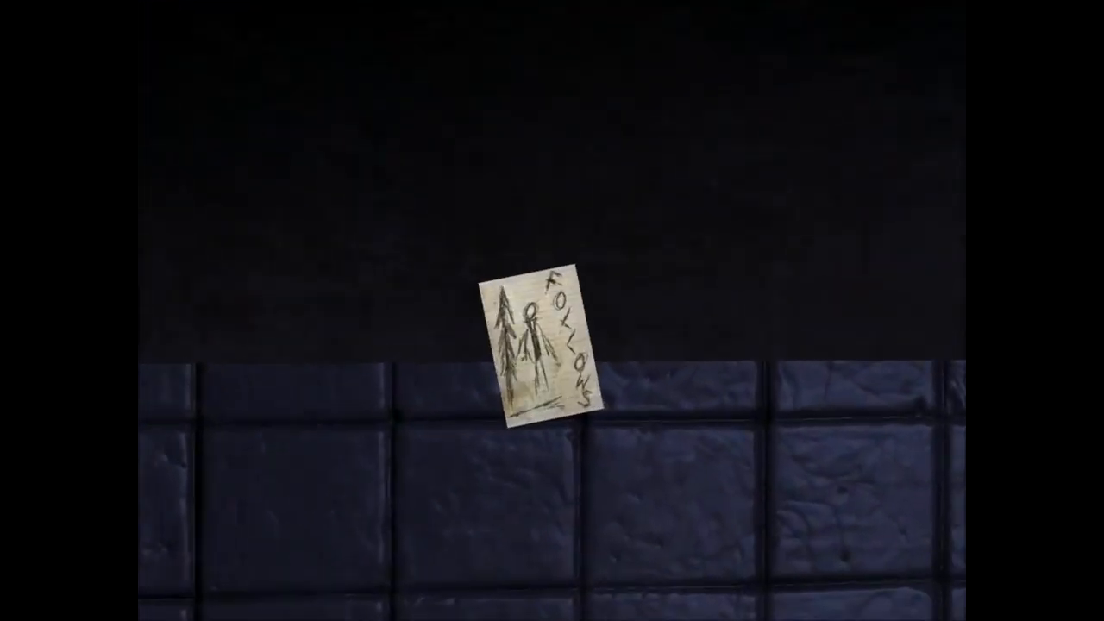
left_click(535, 354)
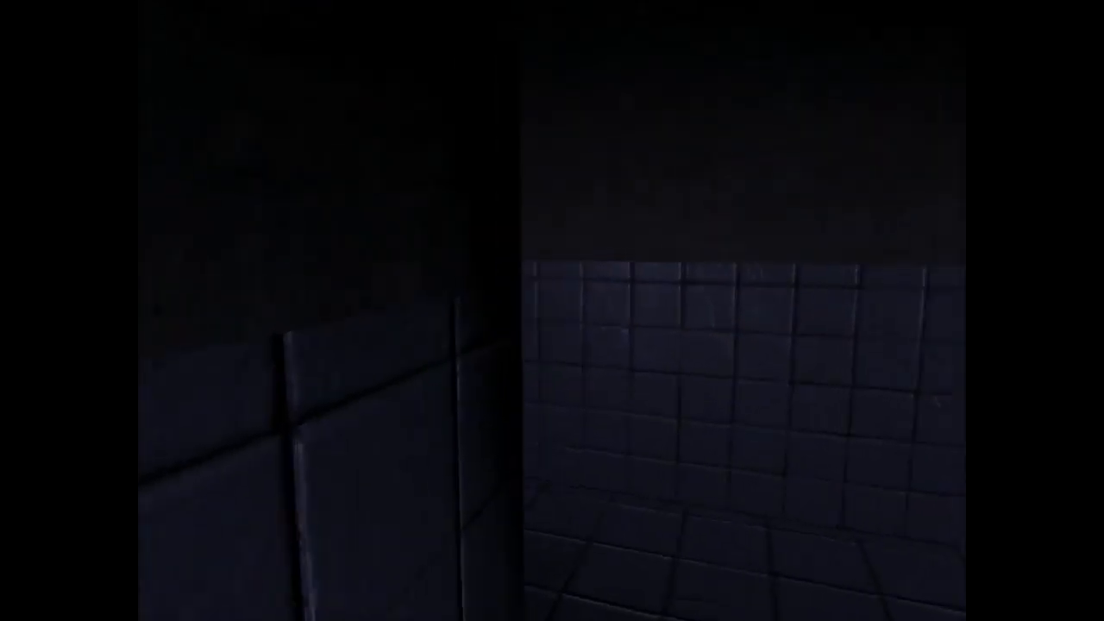
mouse_move(552, 310)
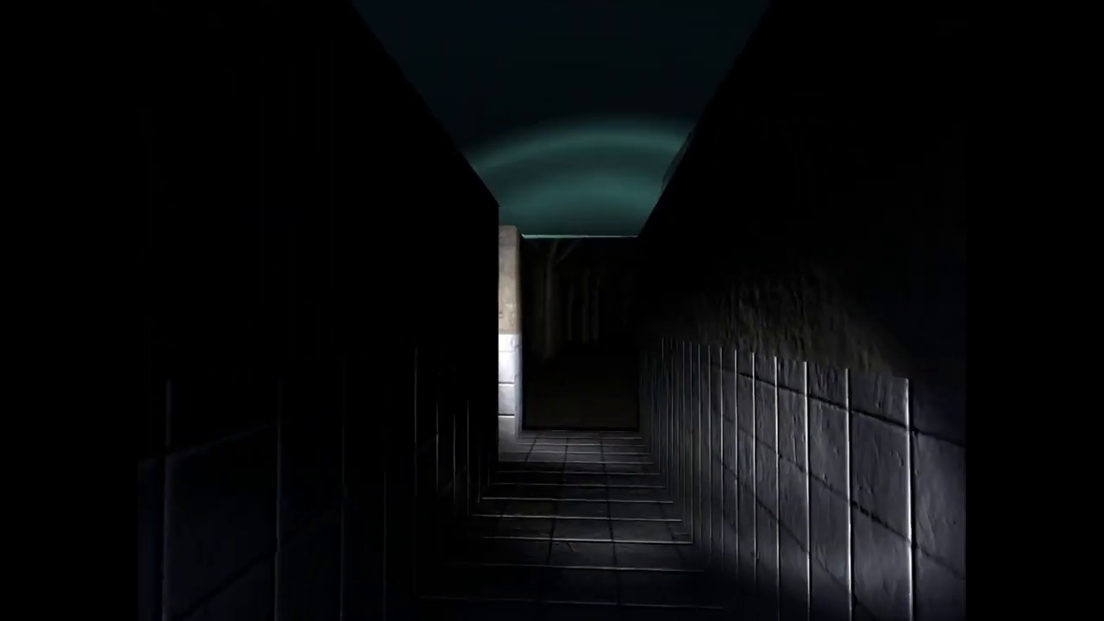